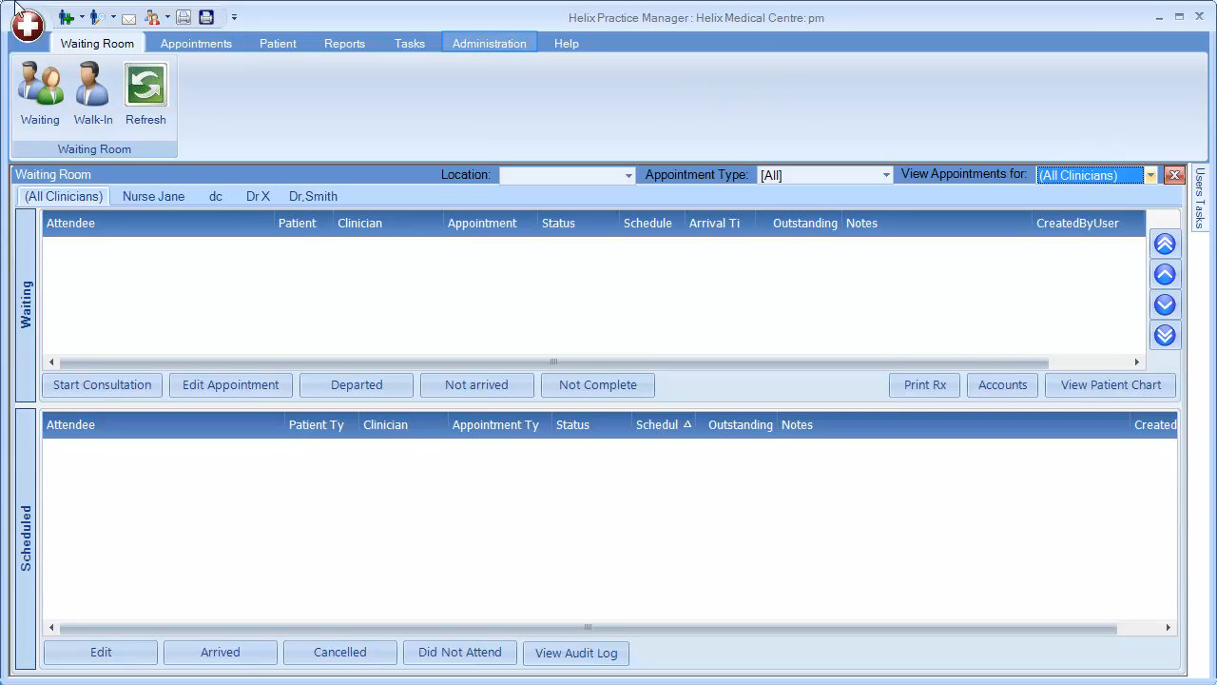
pyautogui.moveTo(490, 41)
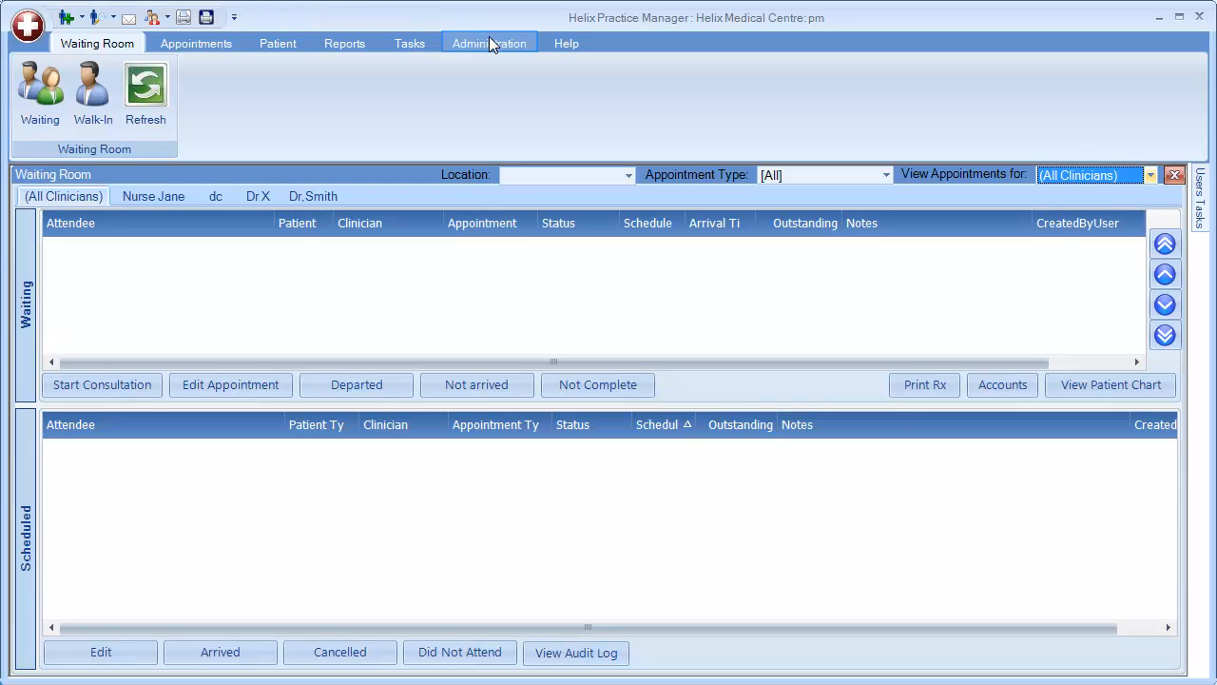
# Step: Go to Administration and bring up the Templates list
pyautogui.click(489, 42)
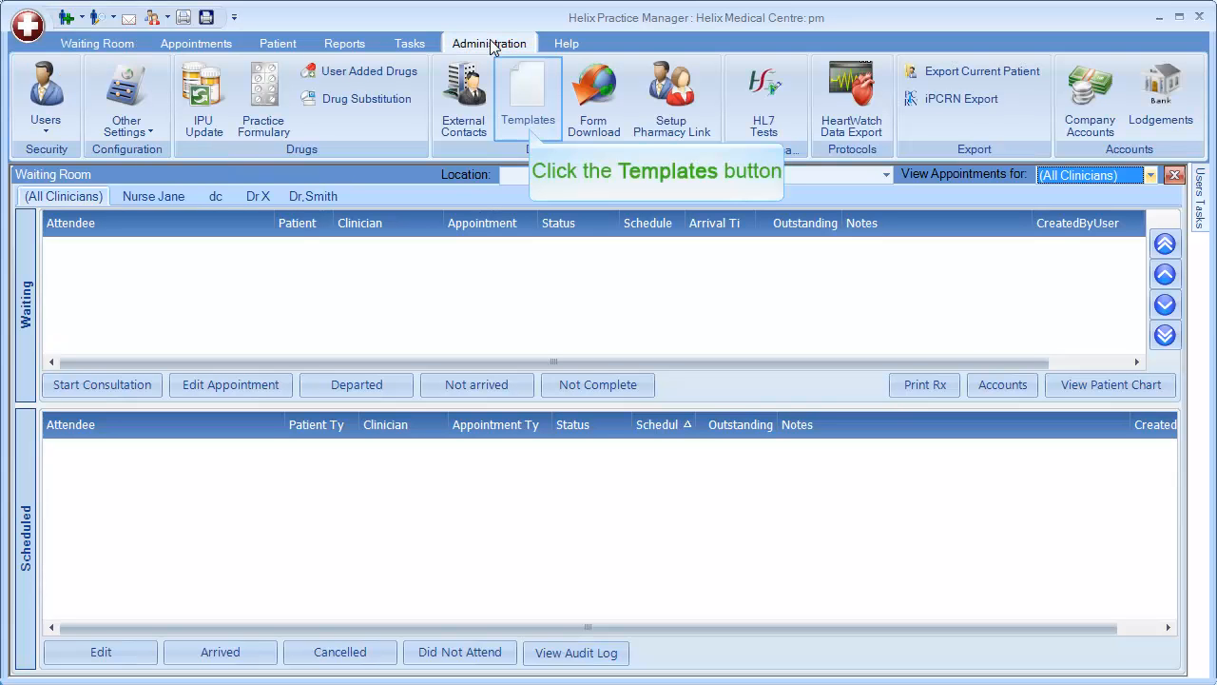
pyautogui.moveTo(520, 98)
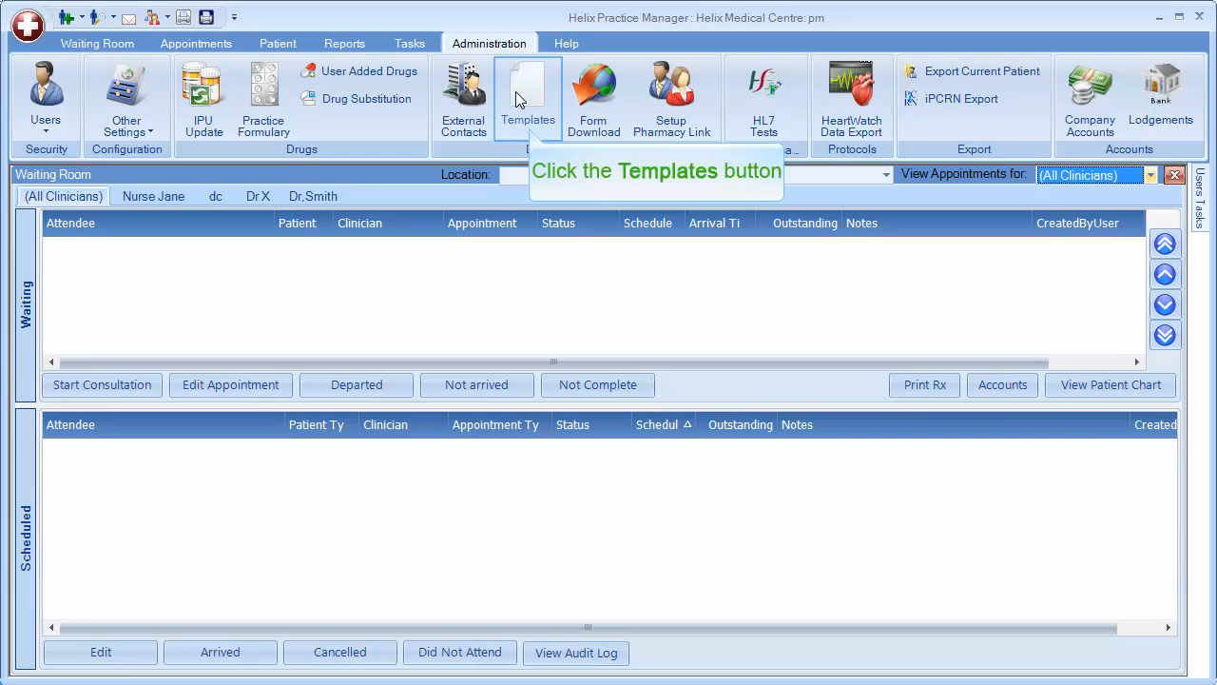
pyautogui.click(529, 95)
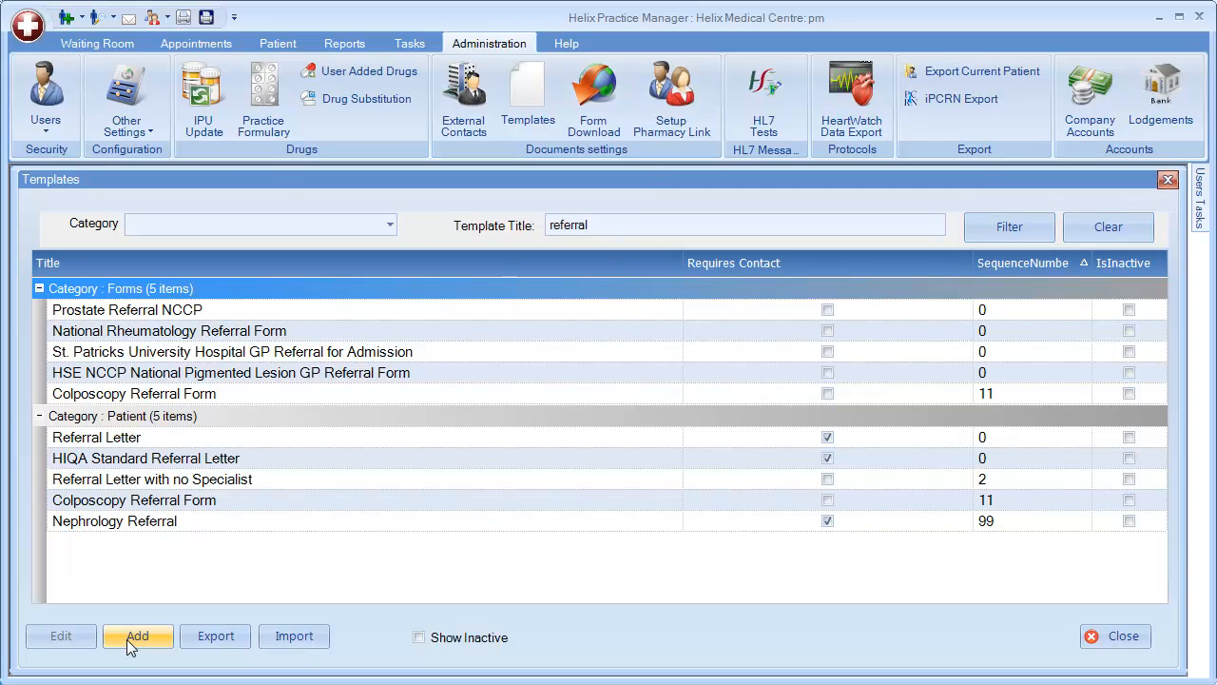
# Step: Add a template titled 'Blood Test Appointment Letter', category Patient, priority 5
pyautogui.click(137, 636)
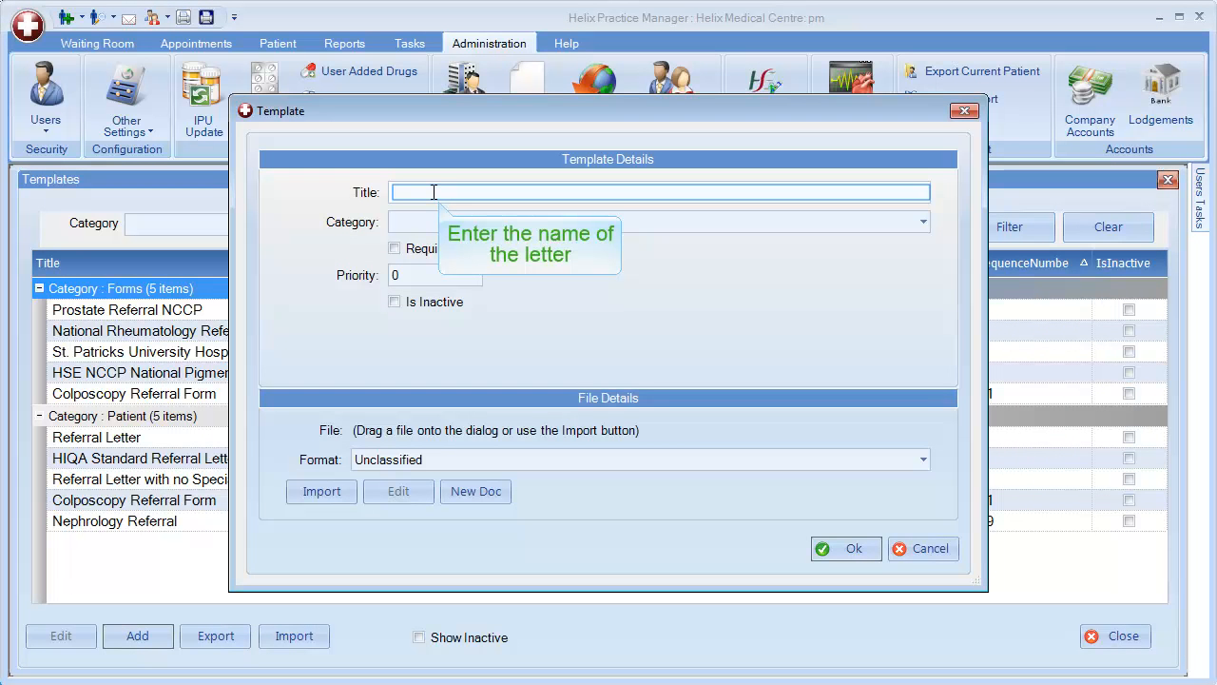
pyautogui.write('Blood Test')
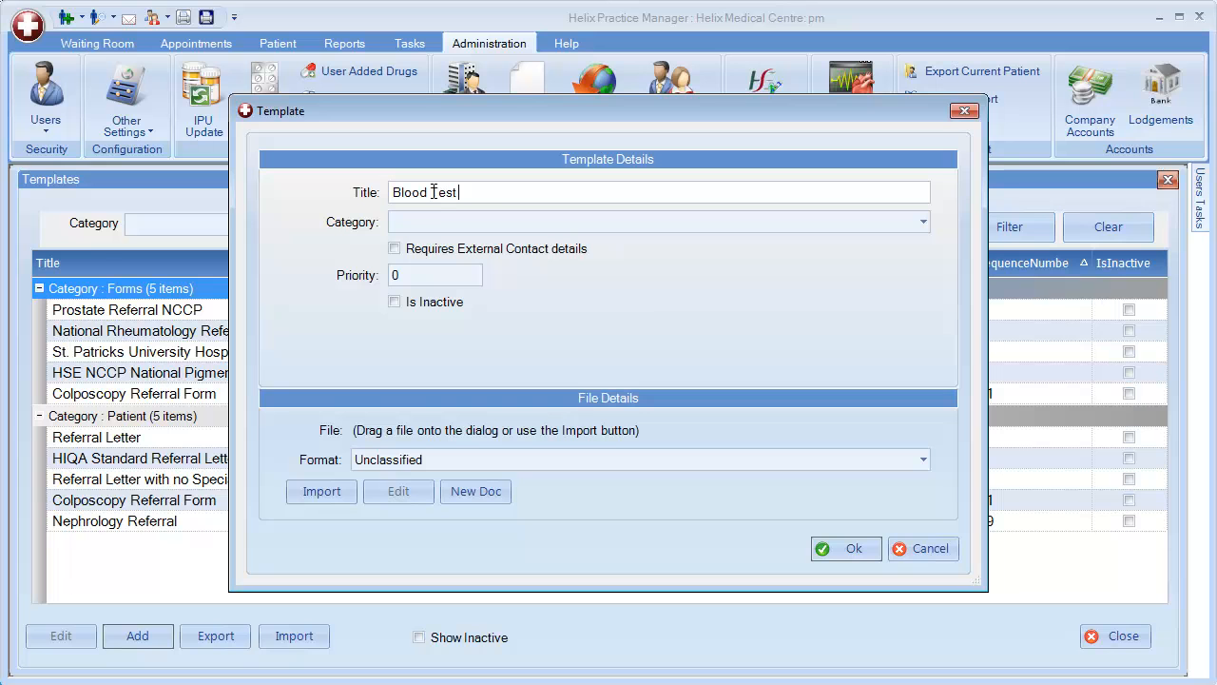
pyautogui.write('Appointment Letter')
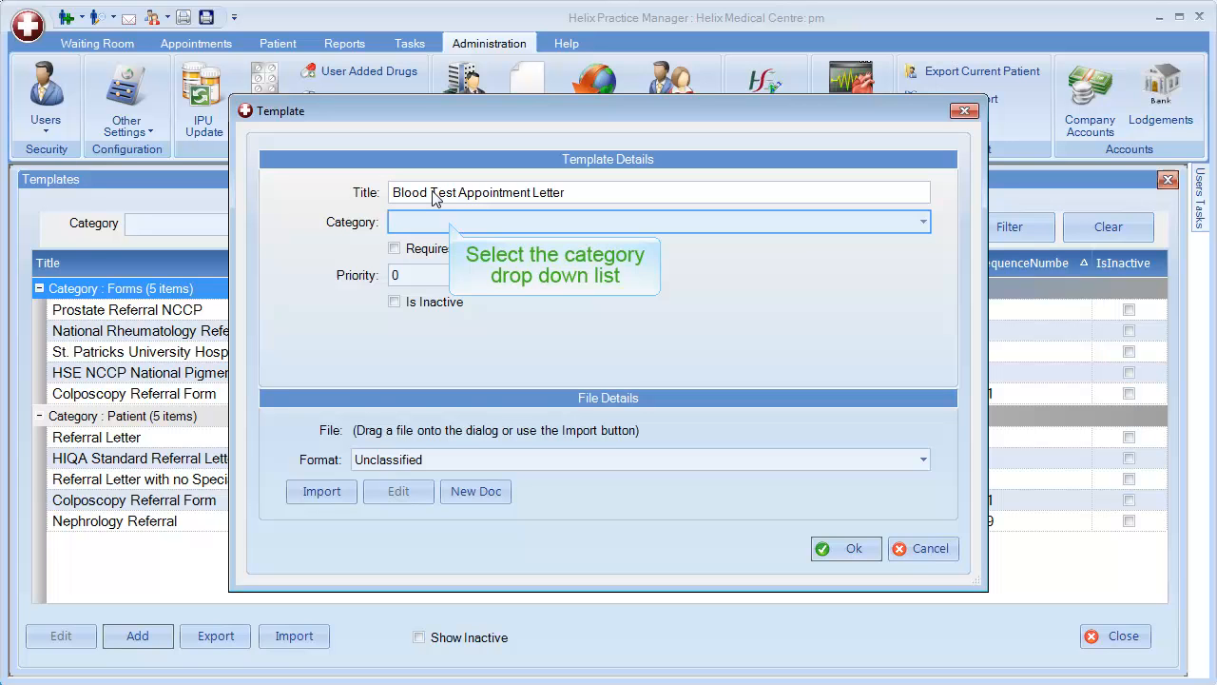
pyautogui.click(920, 221)
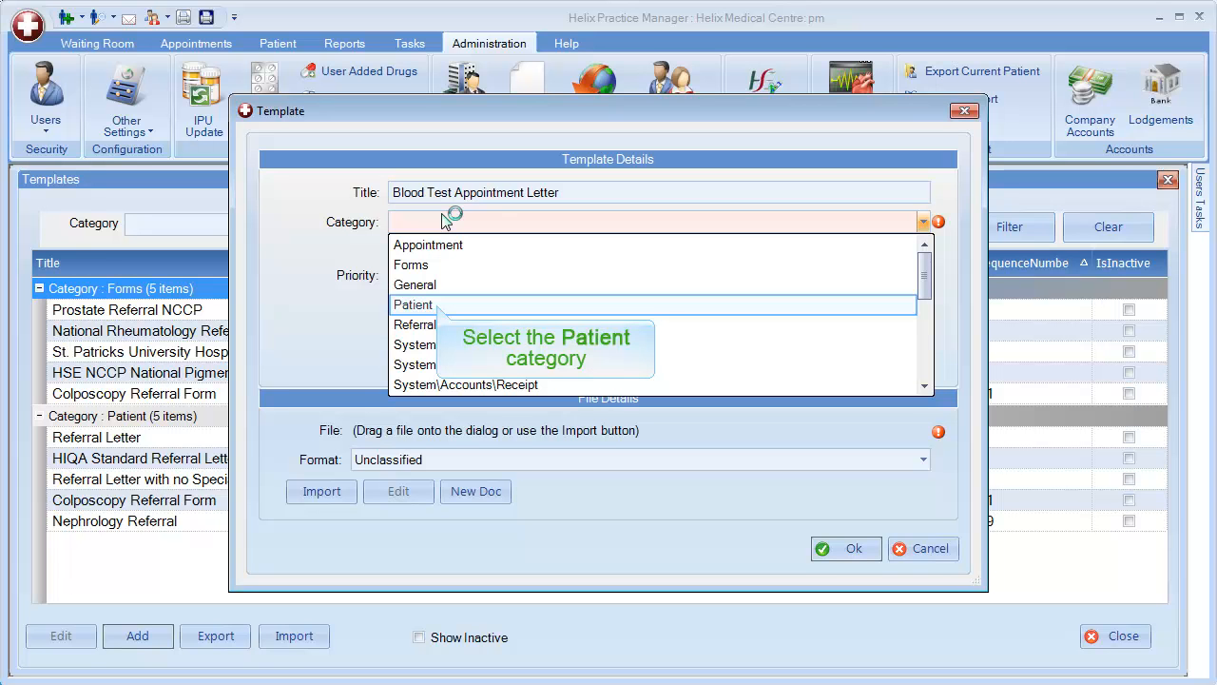
pyautogui.click(412, 305)
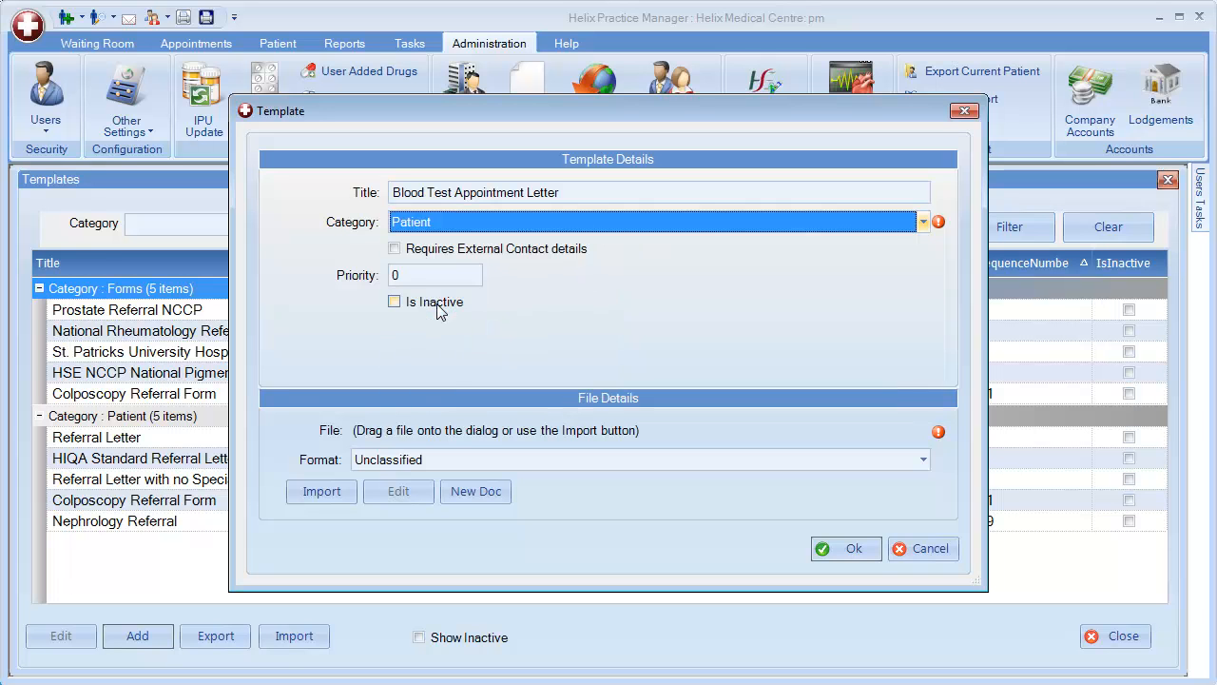
pyautogui.moveTo(434, 274)
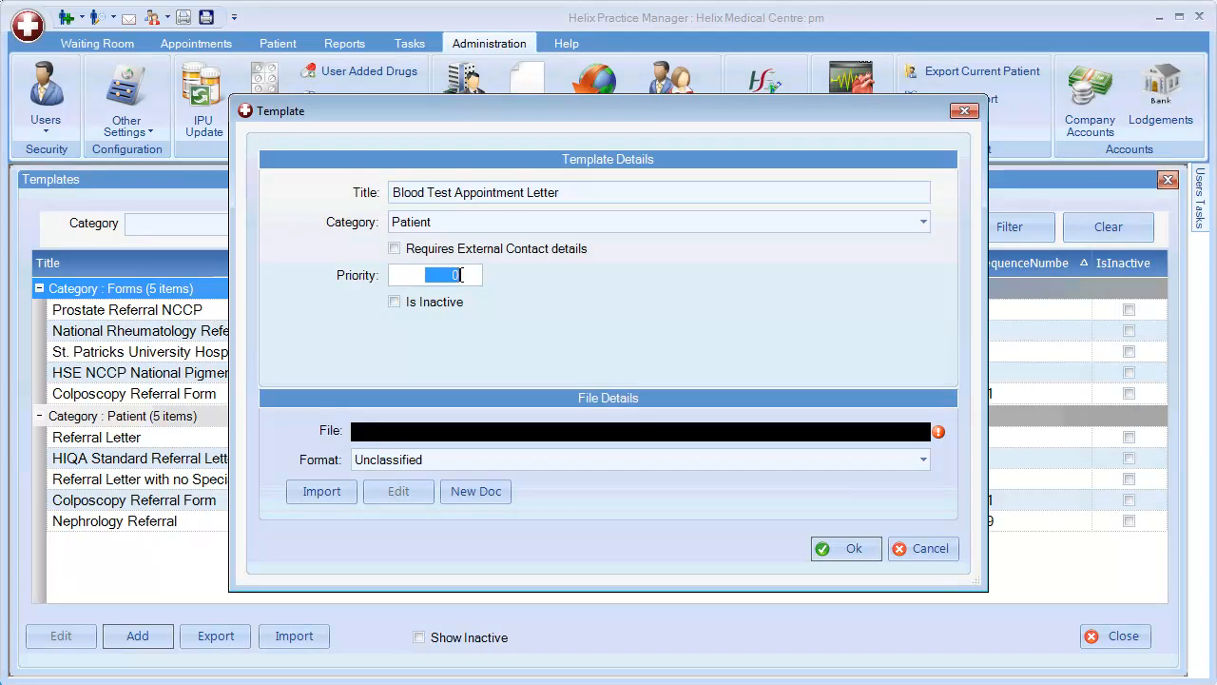
pyautogui.write('5')
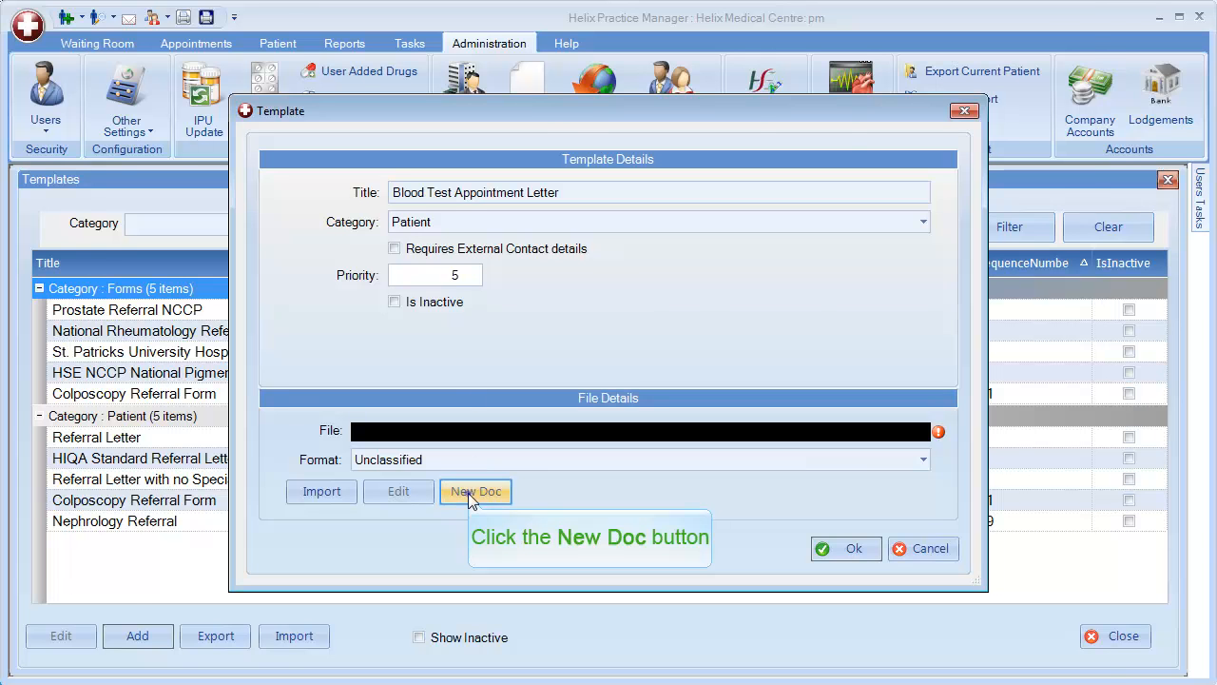
# Step: Create a new letter document and insert the New Header surgery snippet at the top
pyautogui.click(476, 491)
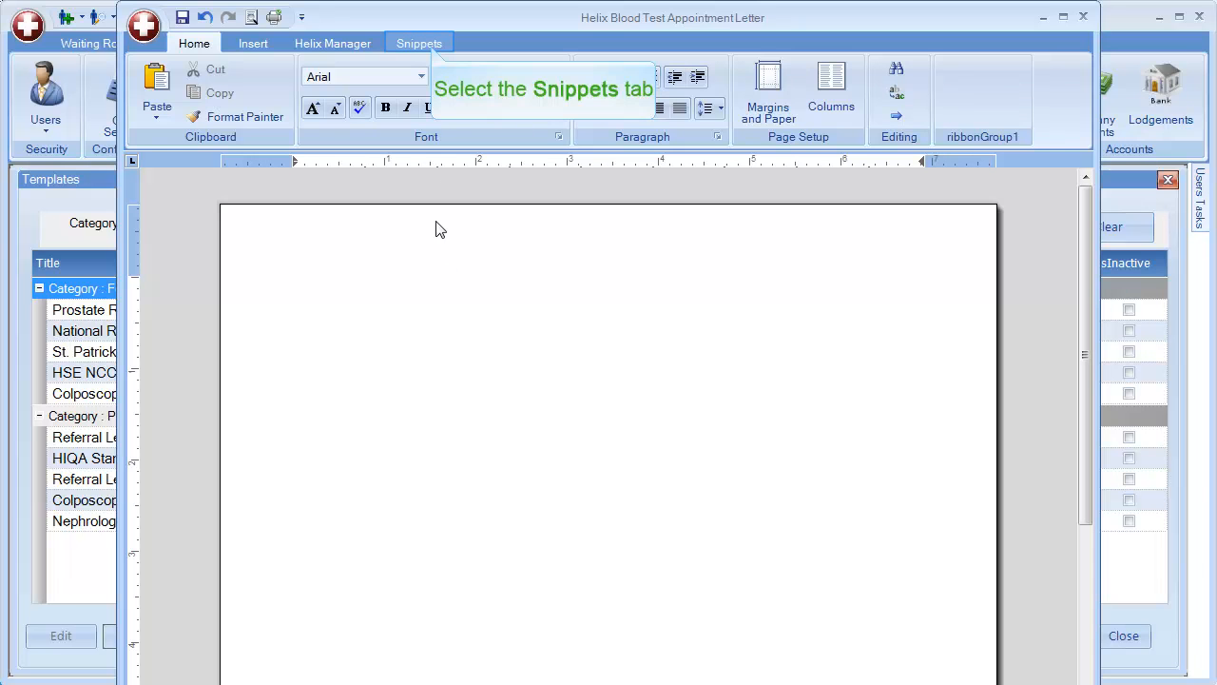
pyautogui.click(418, 42)
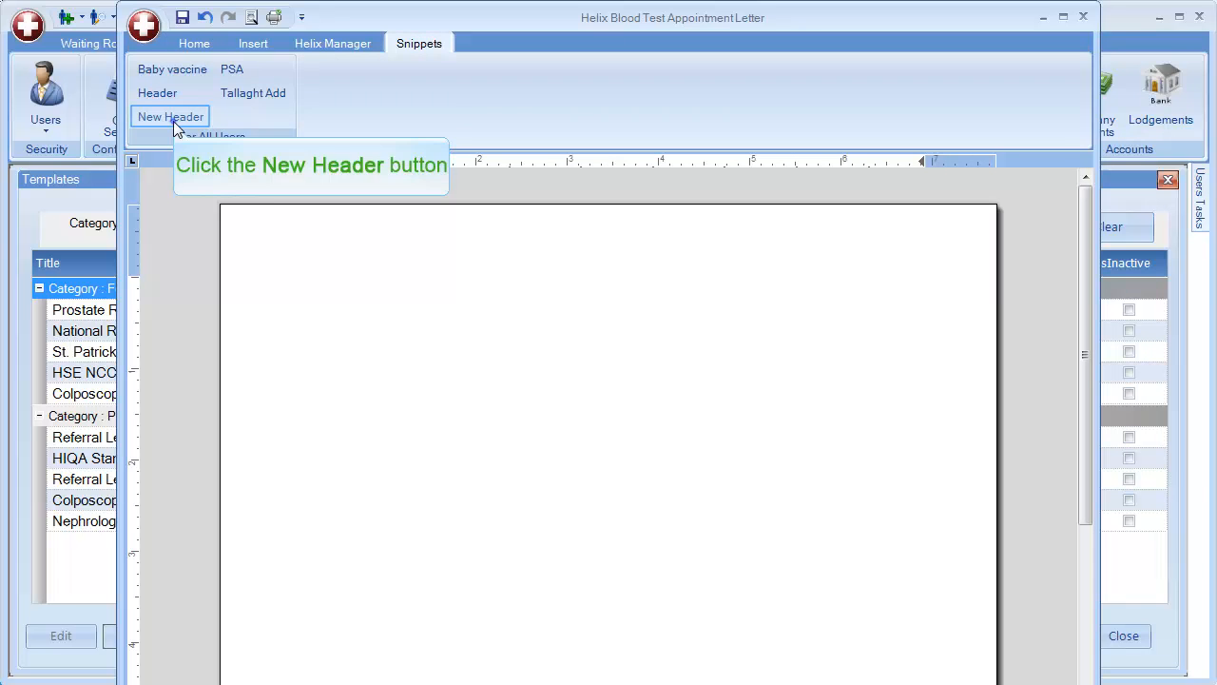
pyautogui.click(171, 116)
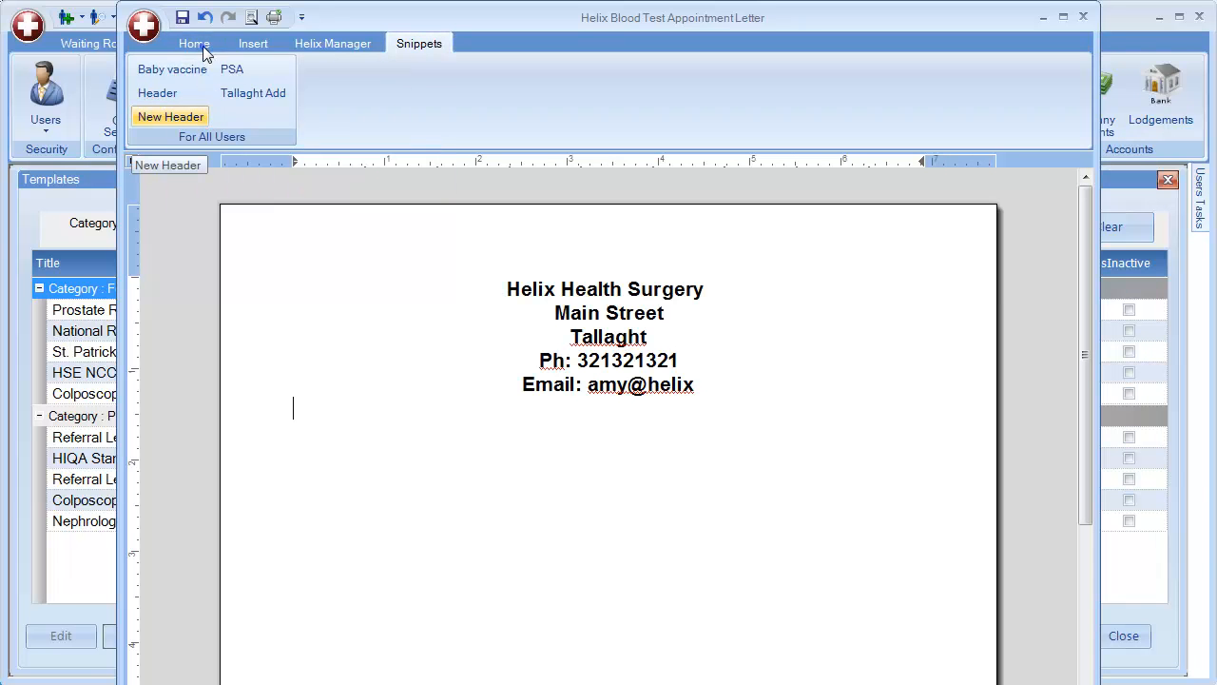
pyautogui.click(194, 41)
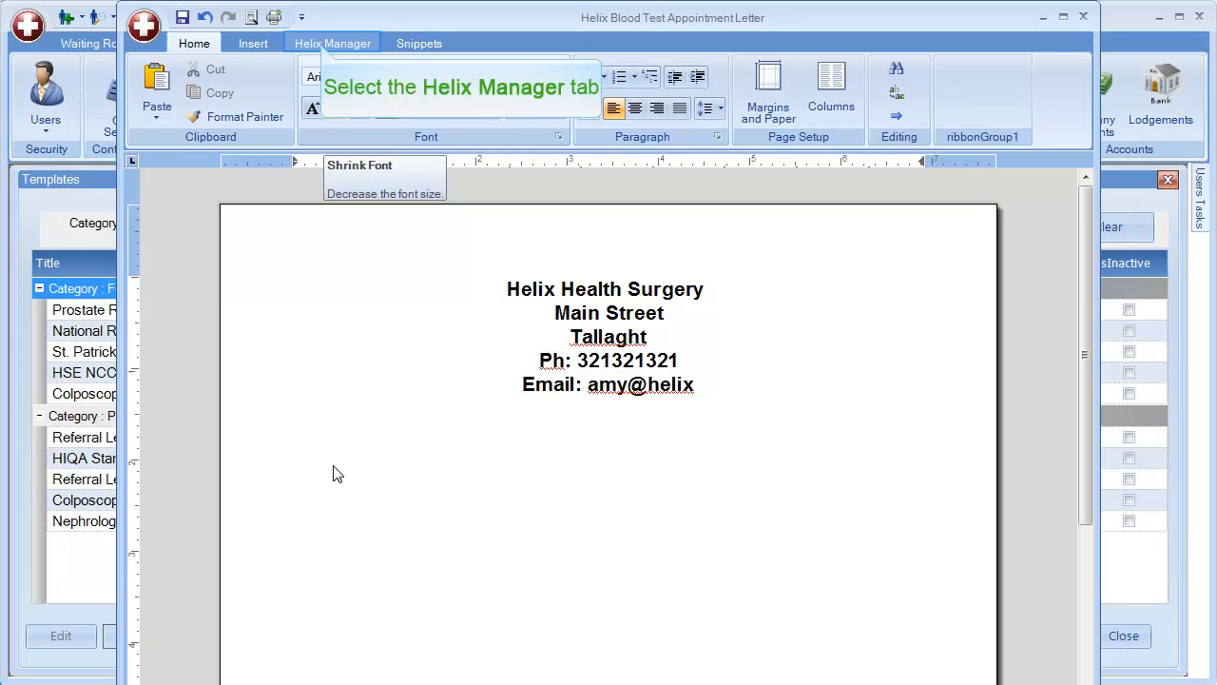
# Step: Insert patient Full Name and Address Lines 1–4, then the greeting 'Dear «First Name»,'
pyautogui.click(331, 42)
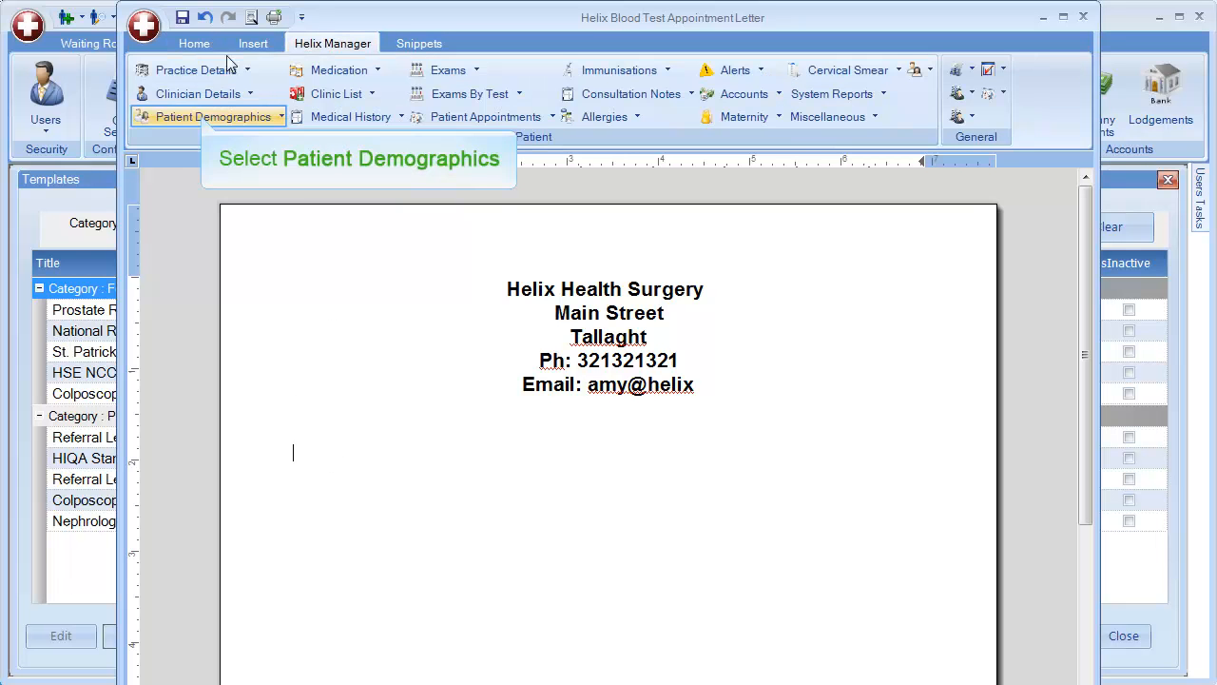
pyautogui.click(210, 116)
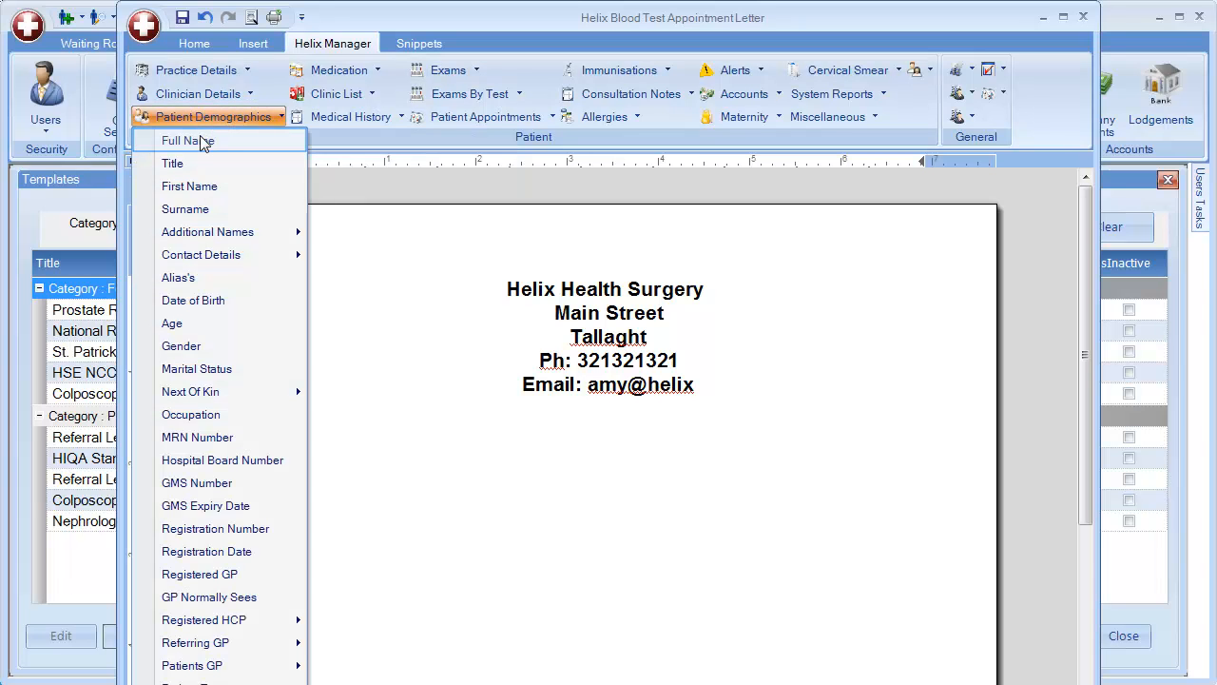
pyautogui.click(186, 140)
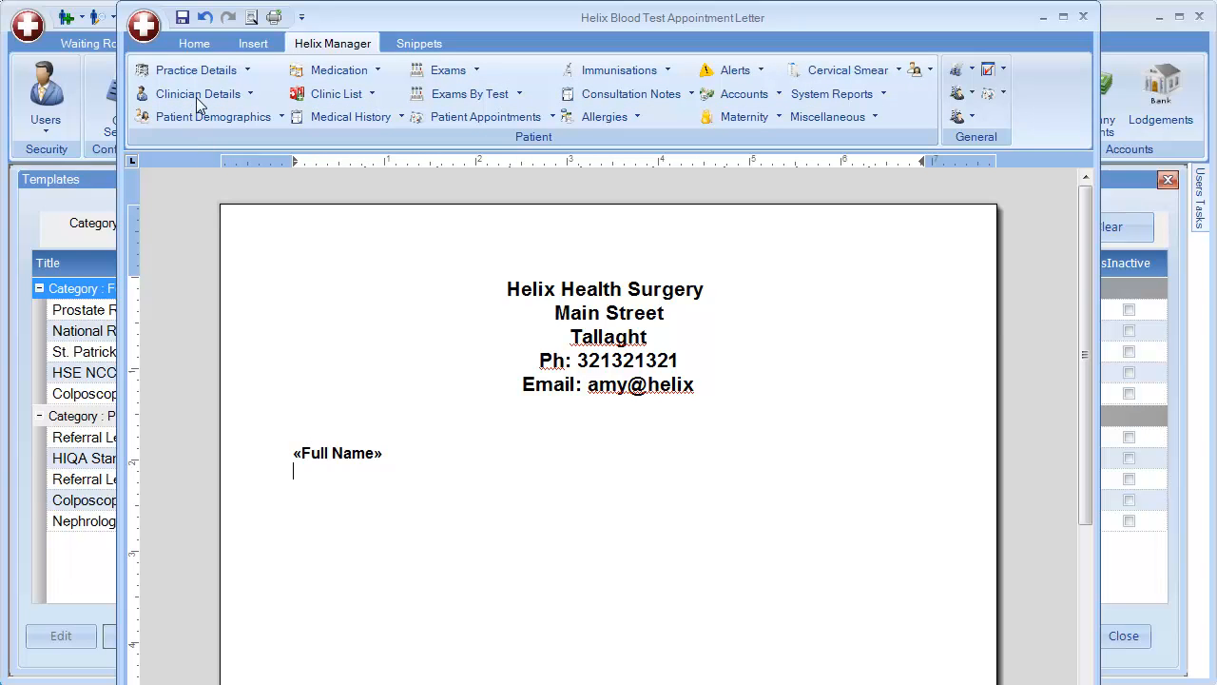
pyautogui.moveTo(210, 116)
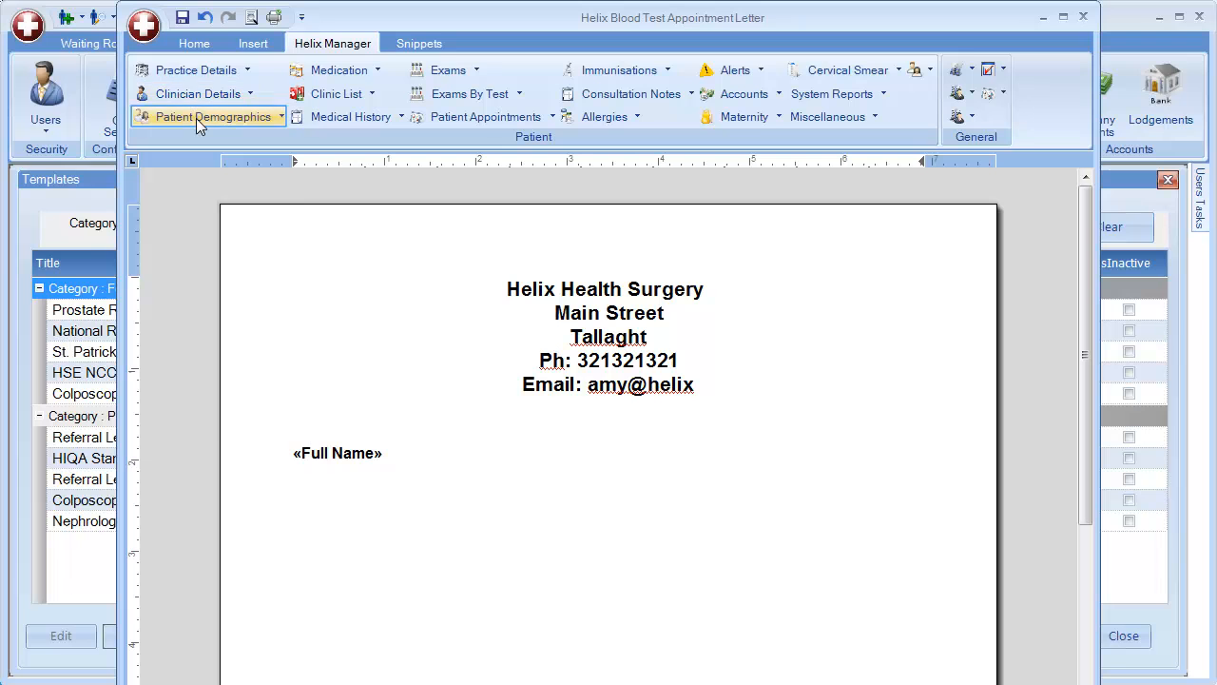
pyautogui.click(217, 116)
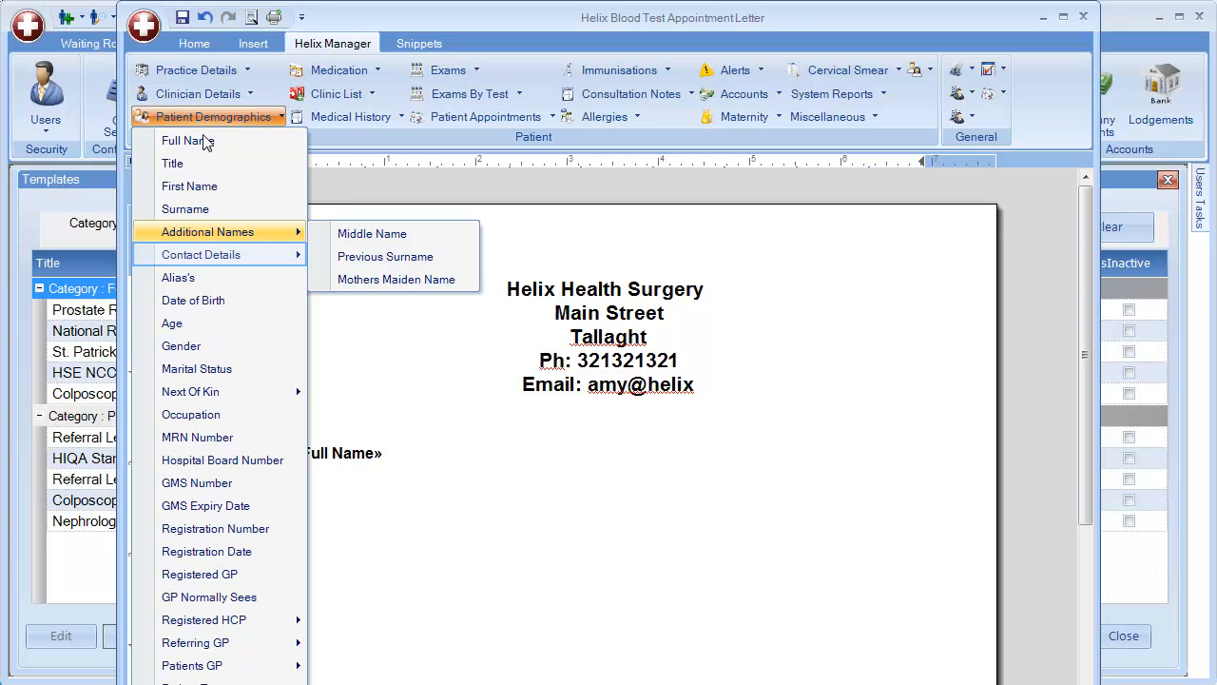
pyautogui.moveTo(201, 255)
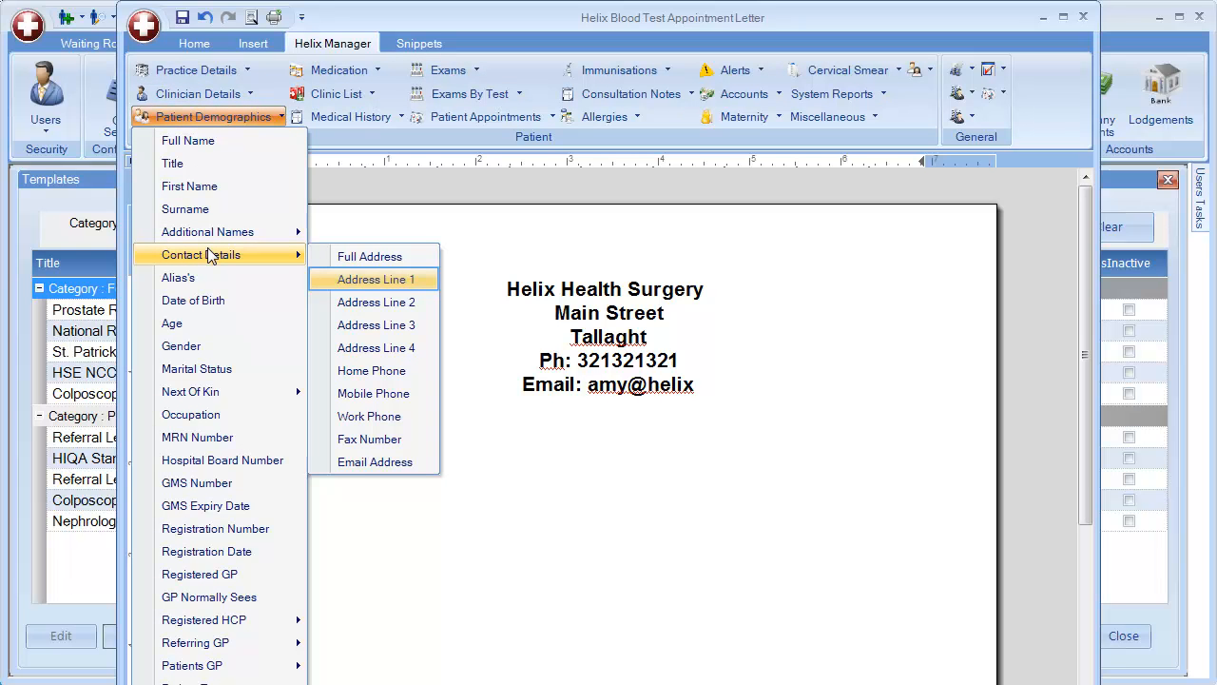
pyautogui.moveTo(373, 277)
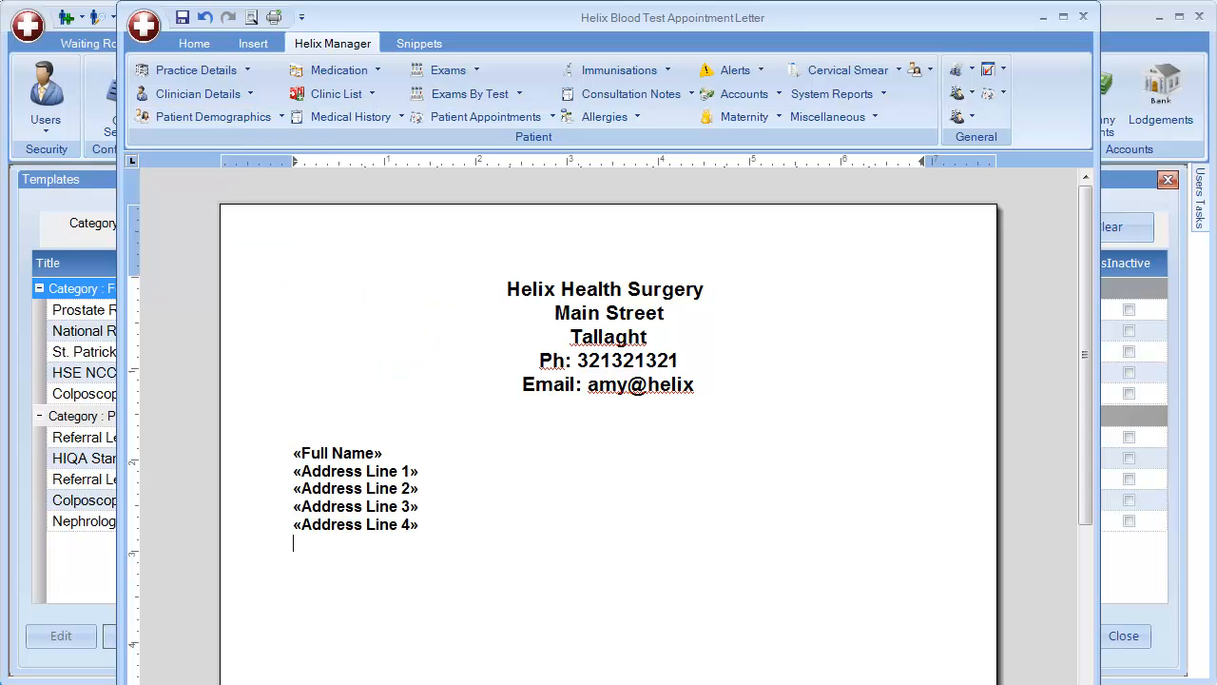
pyautogui.write('Dear «First Name»,')
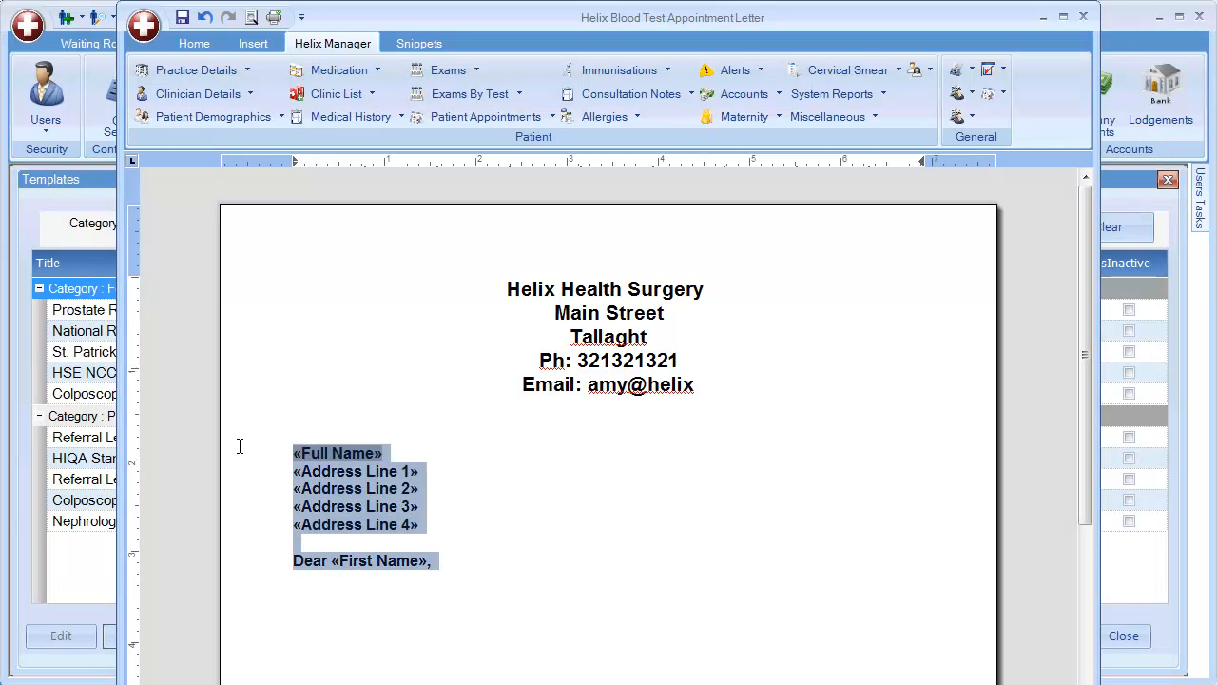
# Step: Unbold the address block and write the Bloods appointment paragraph ending with 'Kind Regards'
pyautogui.click(194, 41)
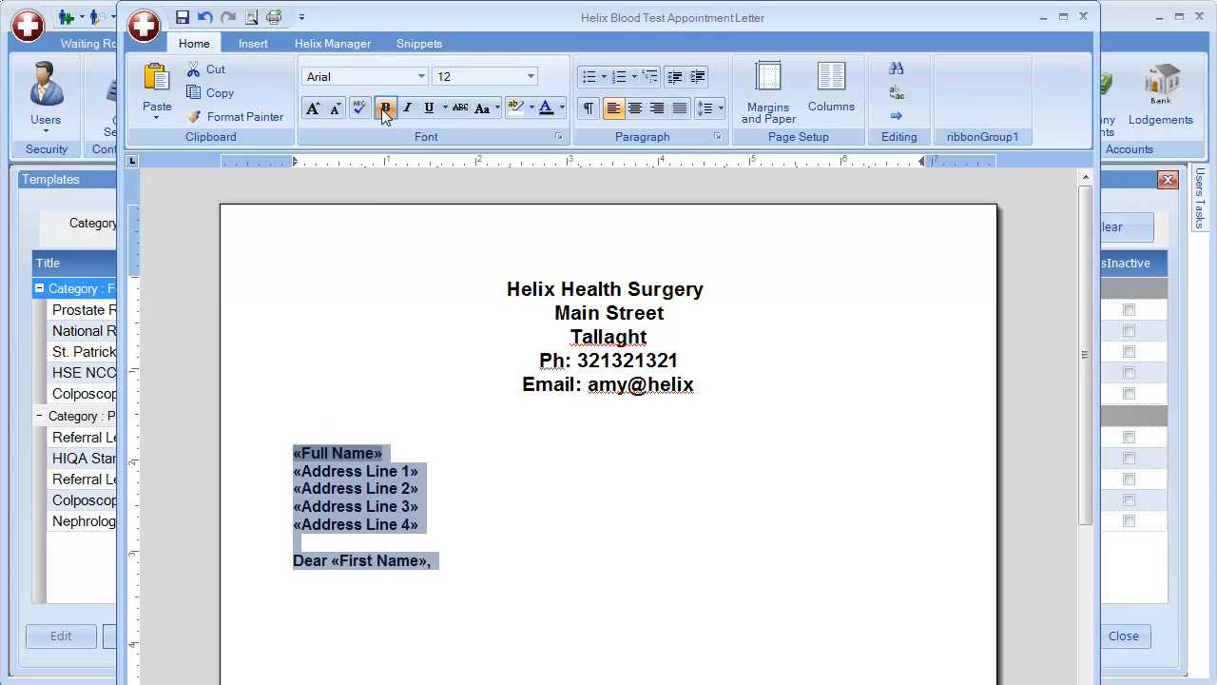
pyautogui.click(384, 107)
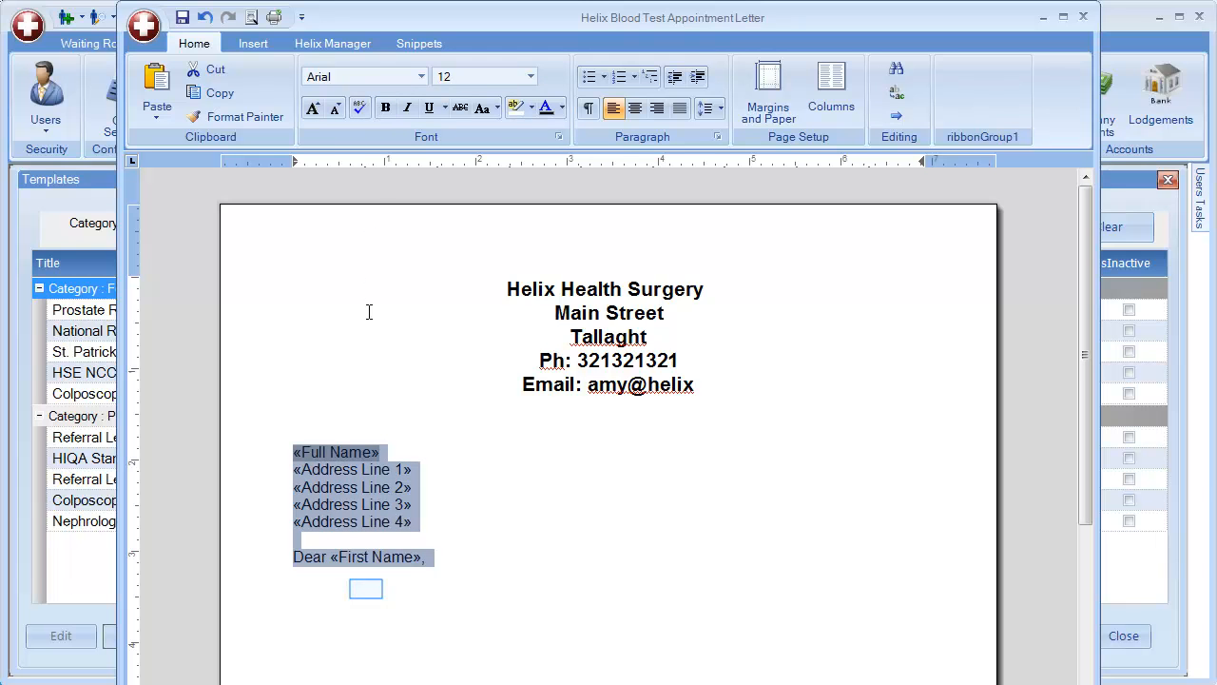
pyautogui.click(366, 587)
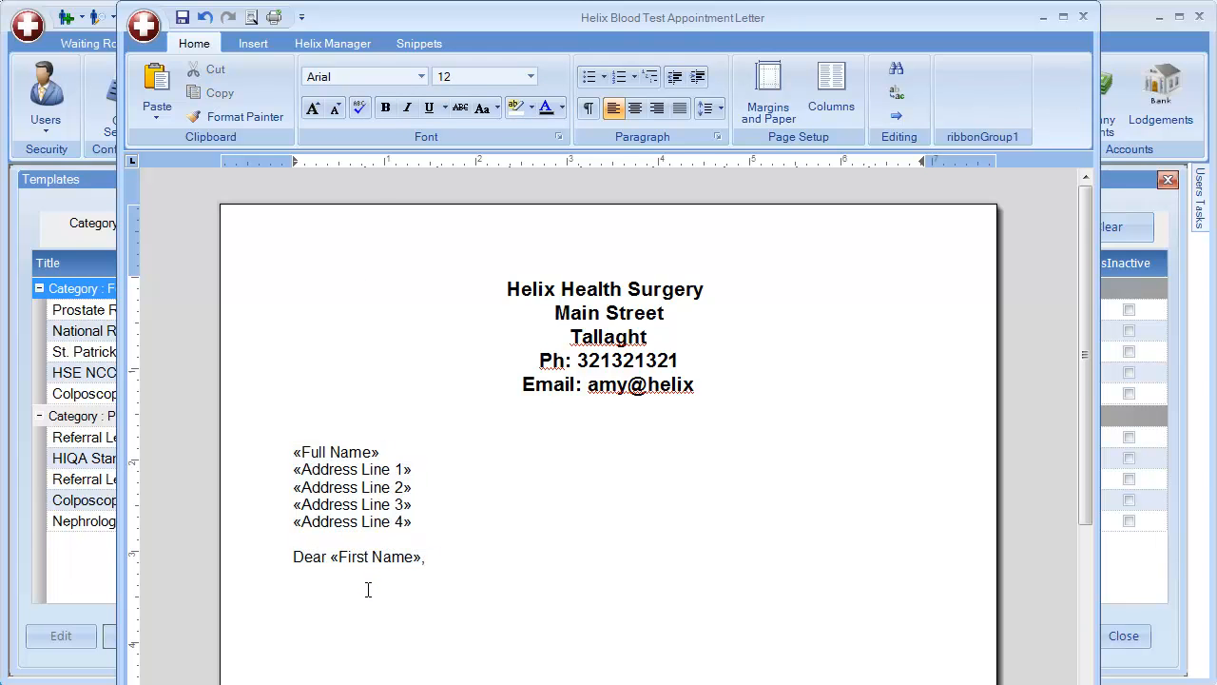
pyautogui.write('You are due for an appointment for Bloods, please contact')
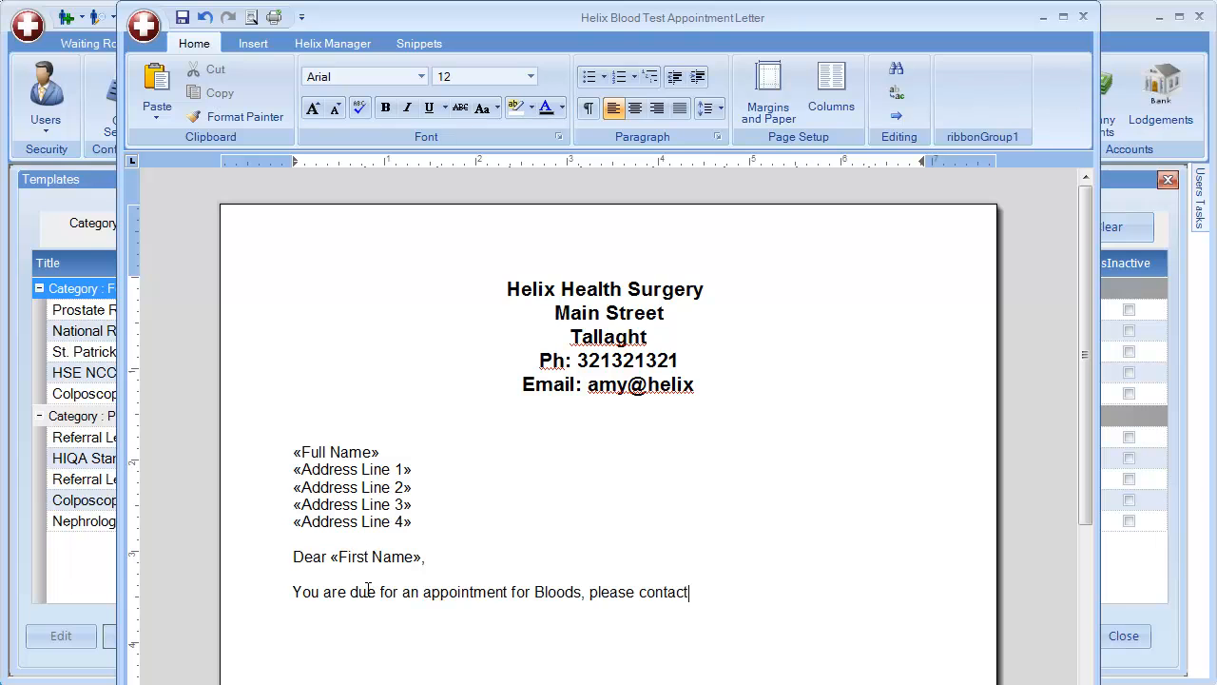
pyautogui.write('the surgery on the above phone number to make an appointment.')
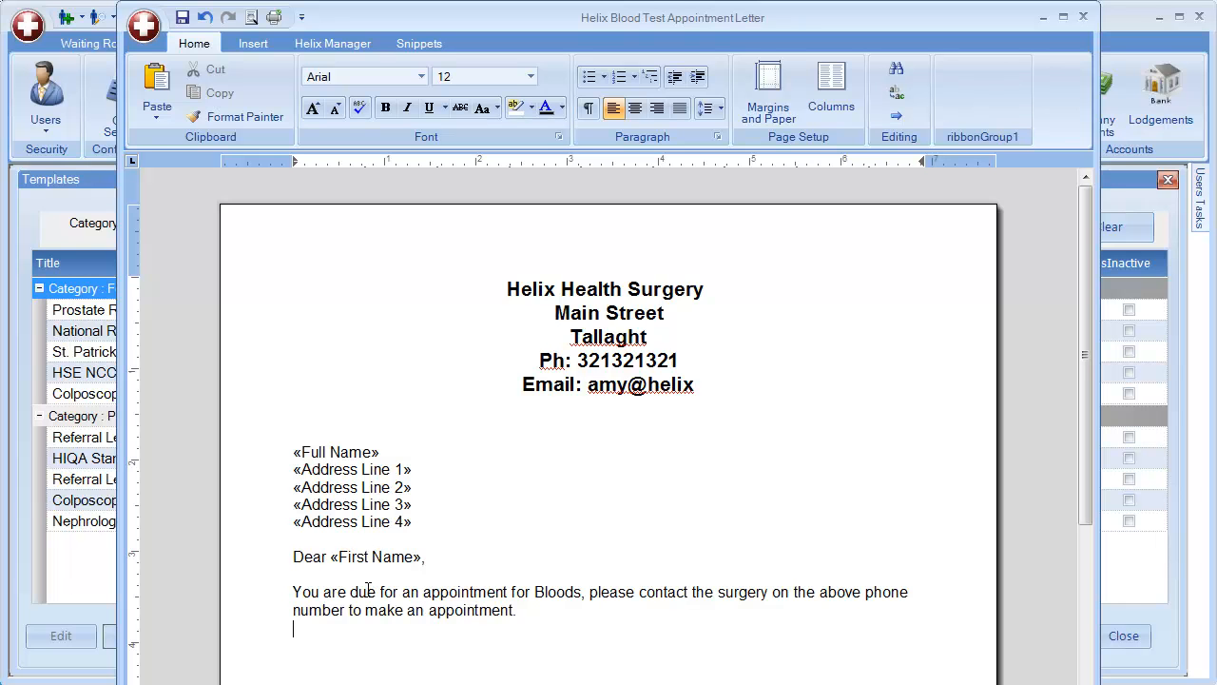
pyautogui.write('Kind Regards')
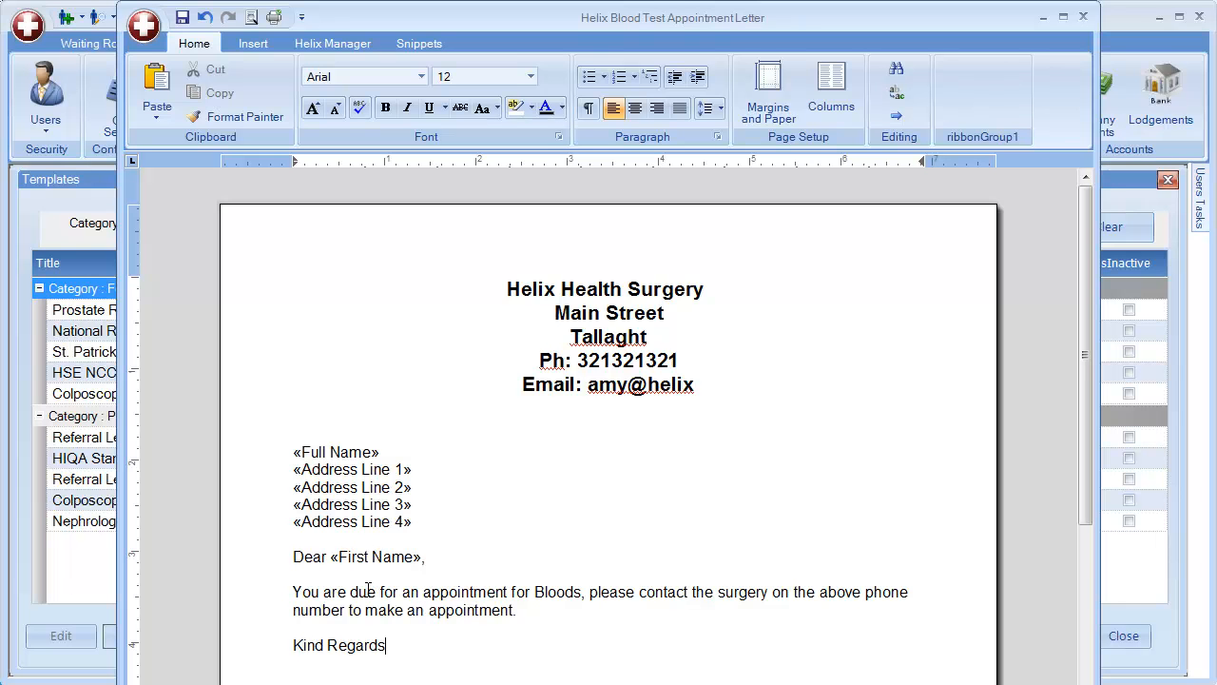
pyautogui.scroll(-3)
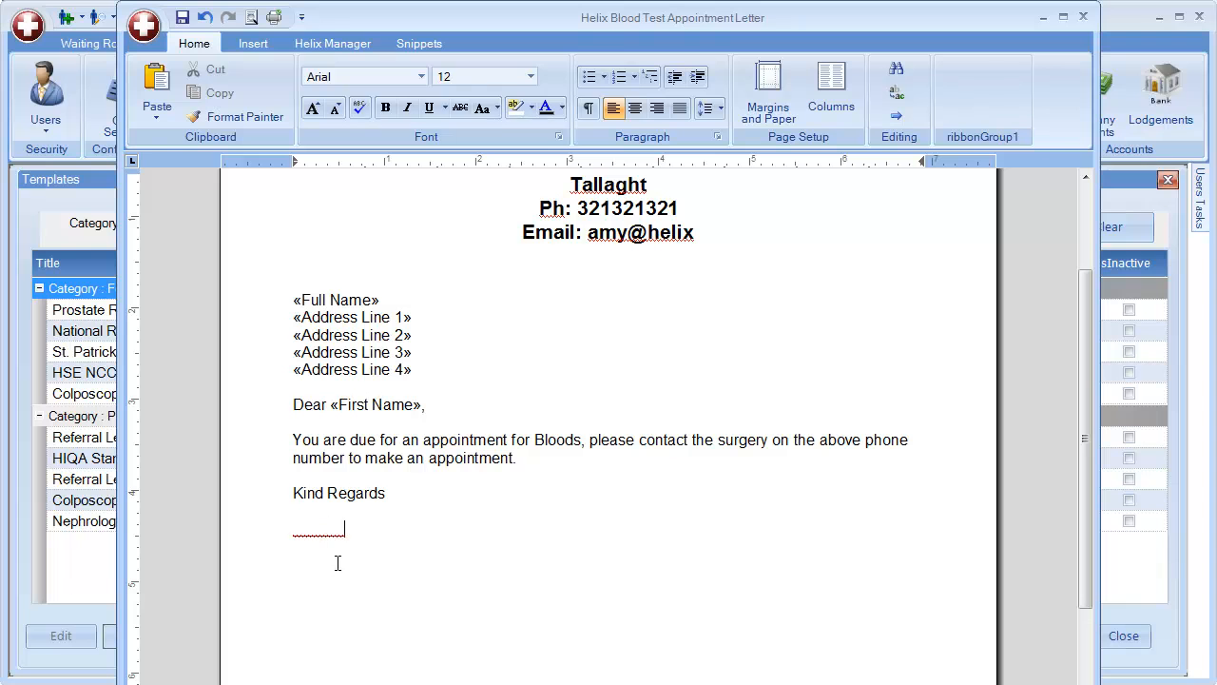
pyautogui.moveTo(331, 42)
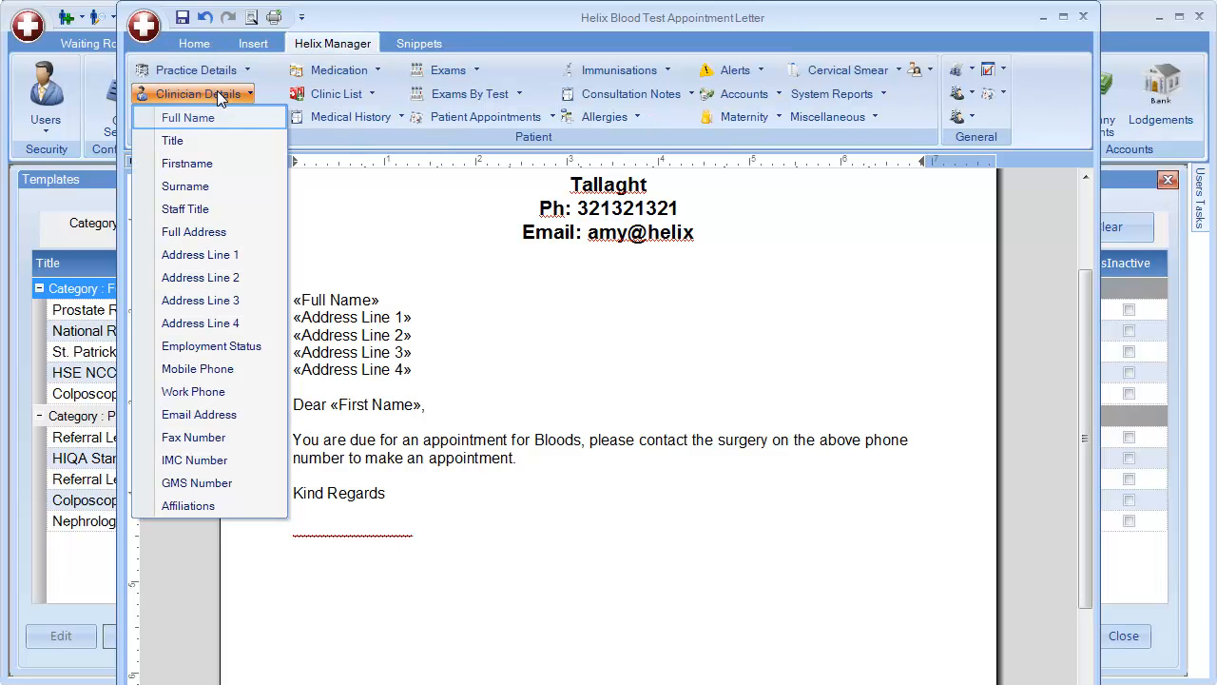
# Step: Insert the clinician's «Full Name» merge field under 'Kind Regards'
pyautogui.click(186, 118)
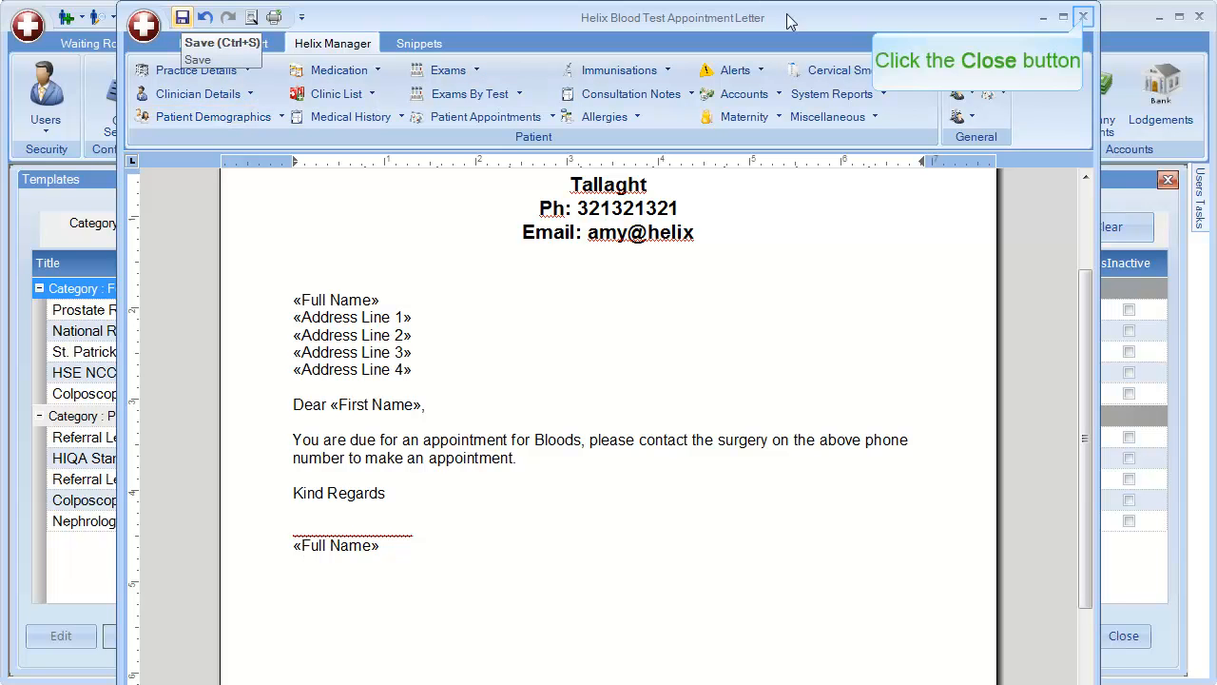
# Step: Close the letter editor and confirm the template with Ok, returning to the Templates list
pyautogui.click(1083, 17)
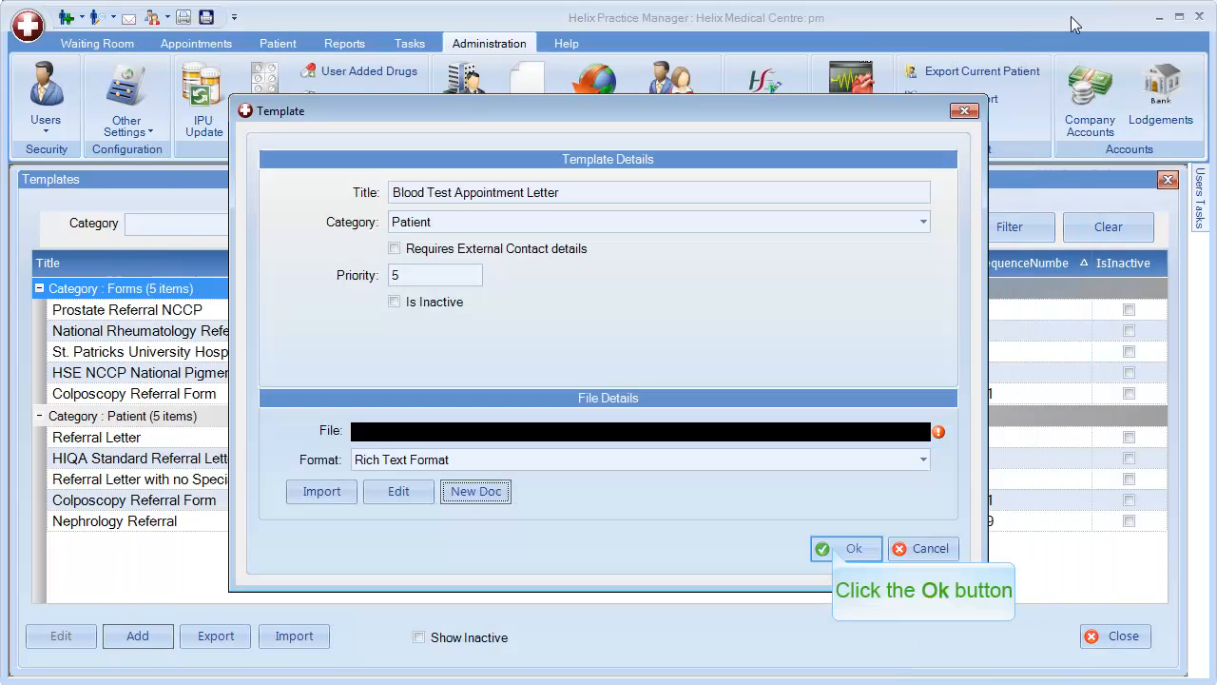
pyautogui.moveTo(844, 384)
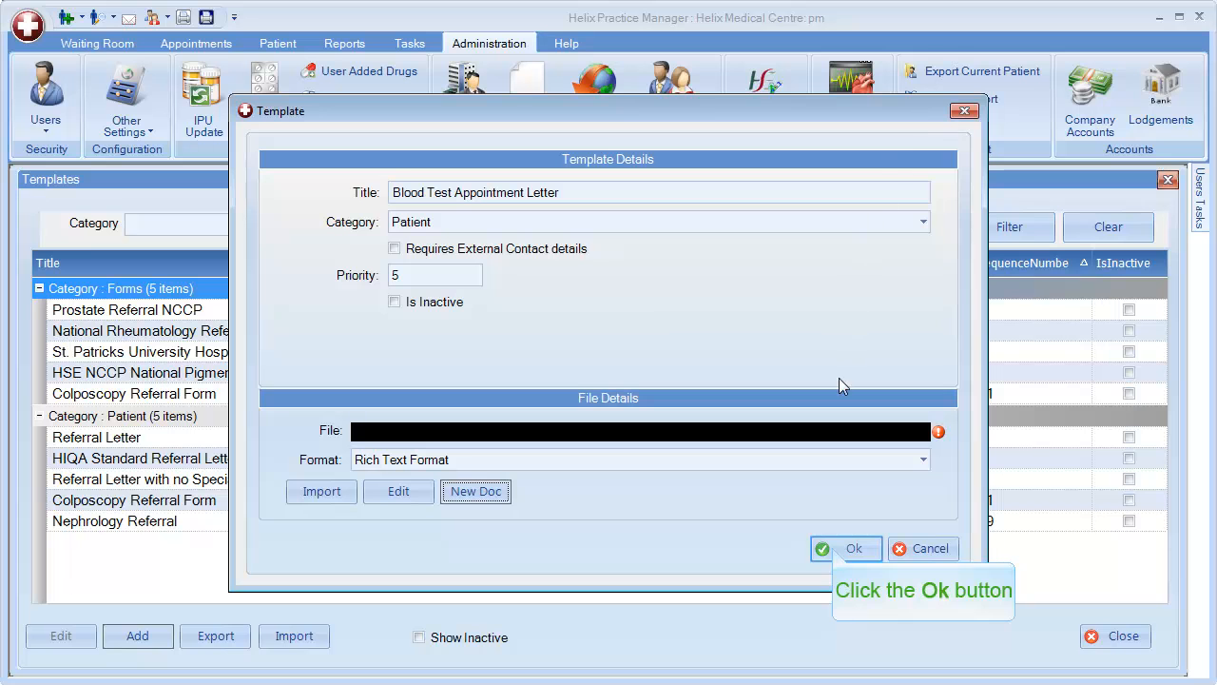
pyautogui.click(852, 547)
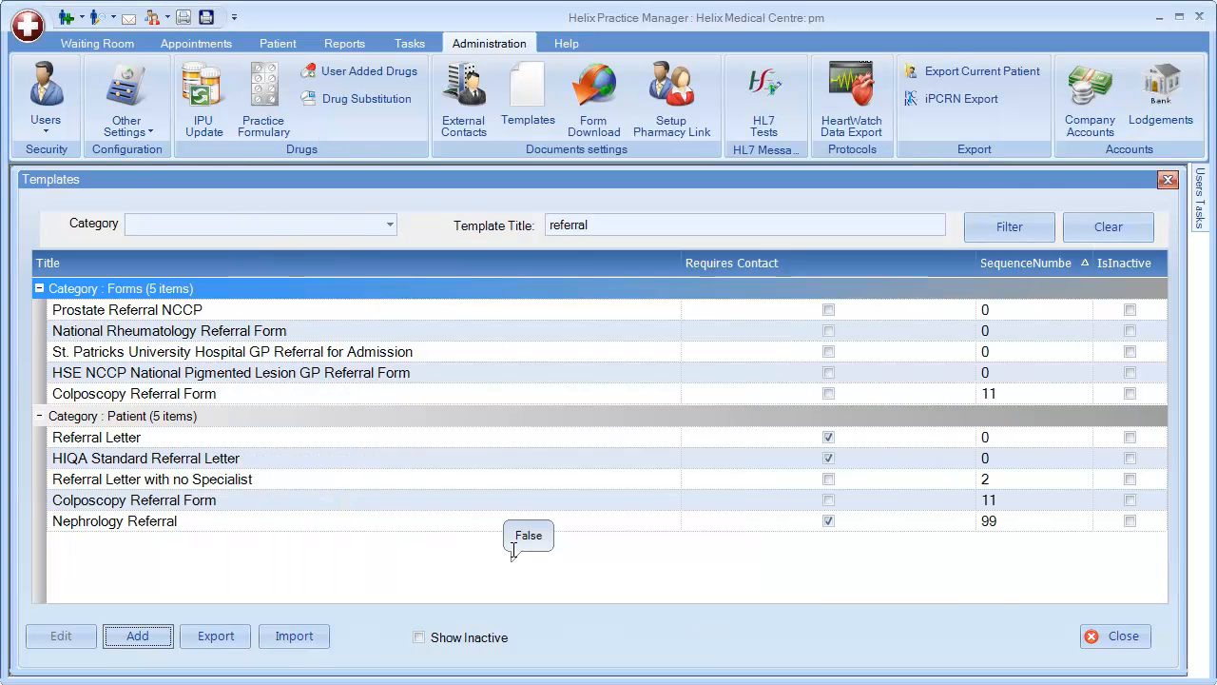